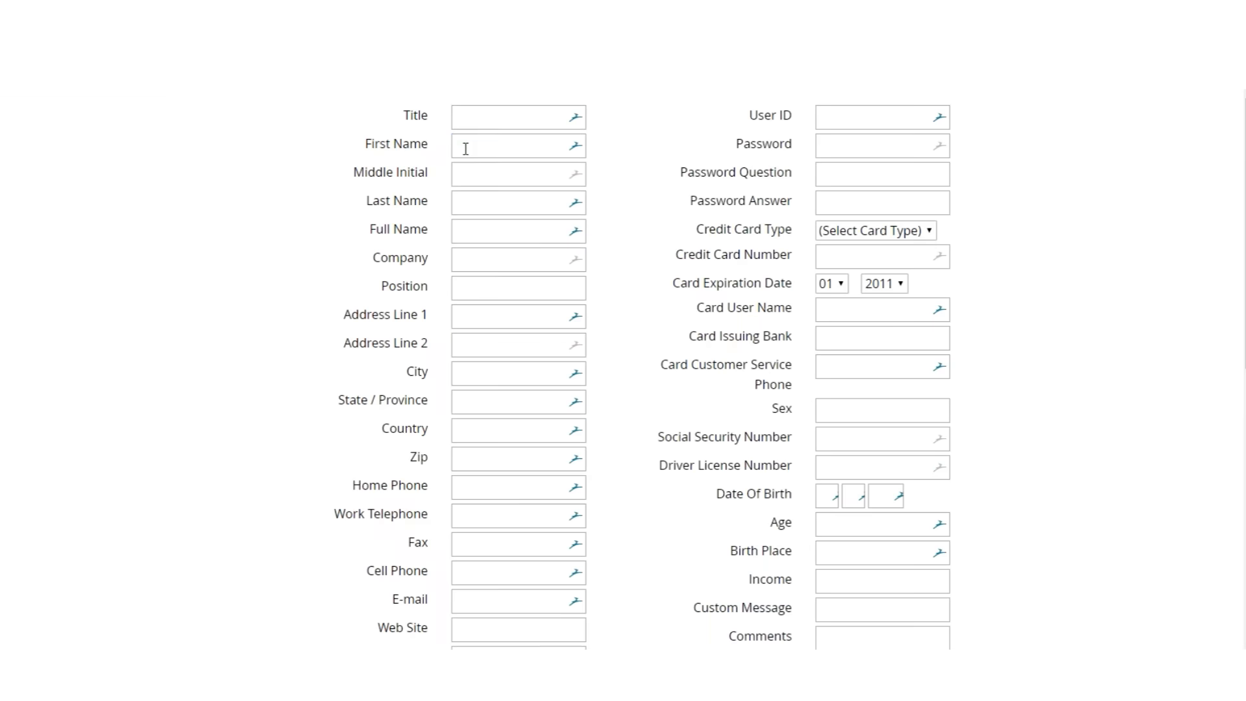
Autofill the personal details form, view the dark web alert, change the reddit.com password and set up the VPN
click(516, 145)
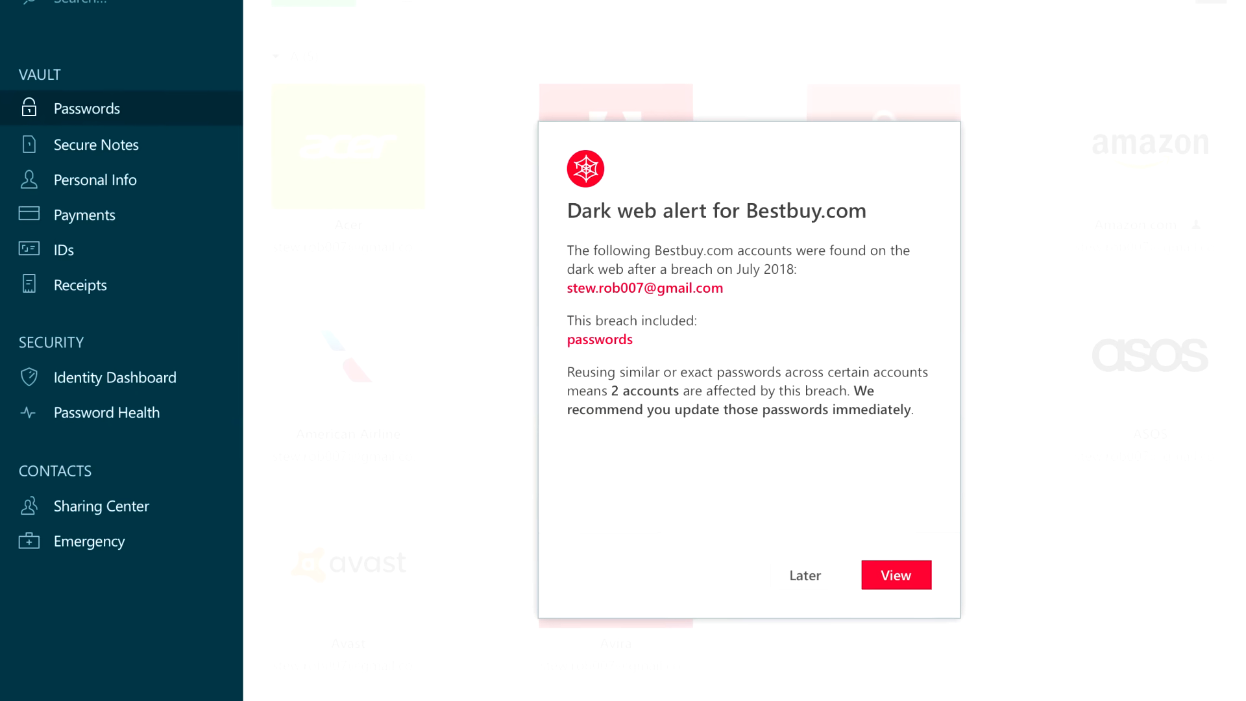
click(895, 575)
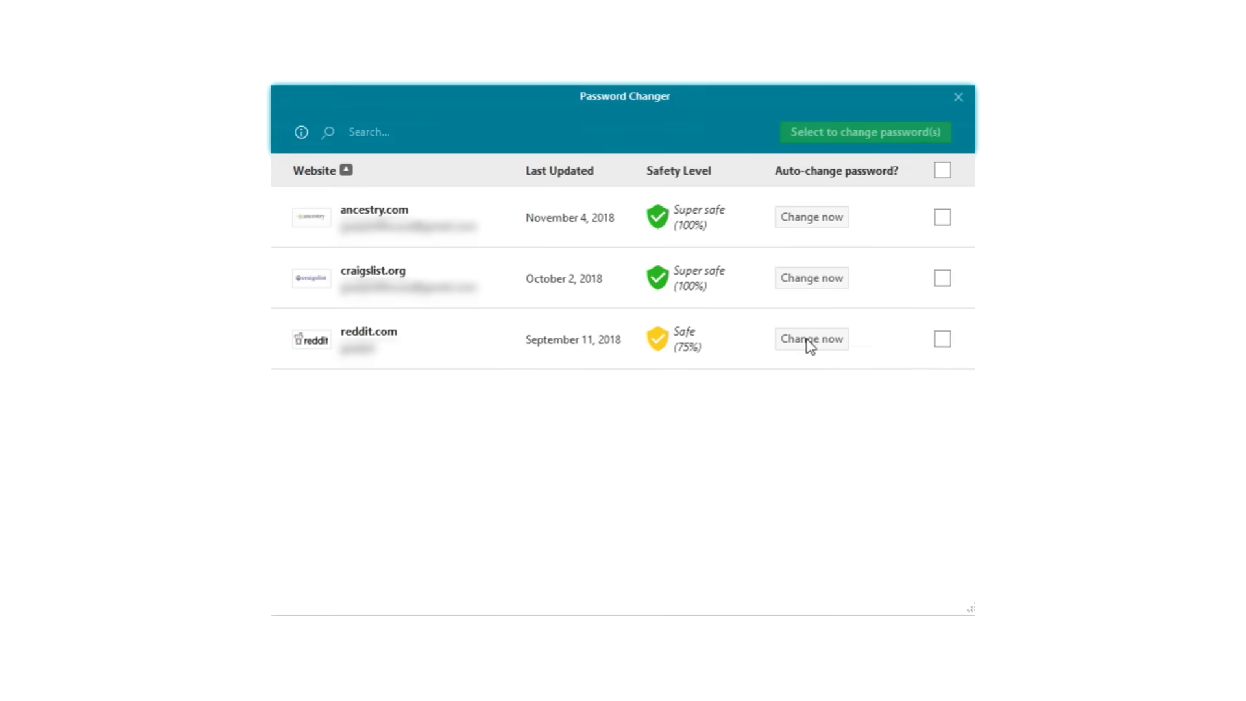
click(810, 338)
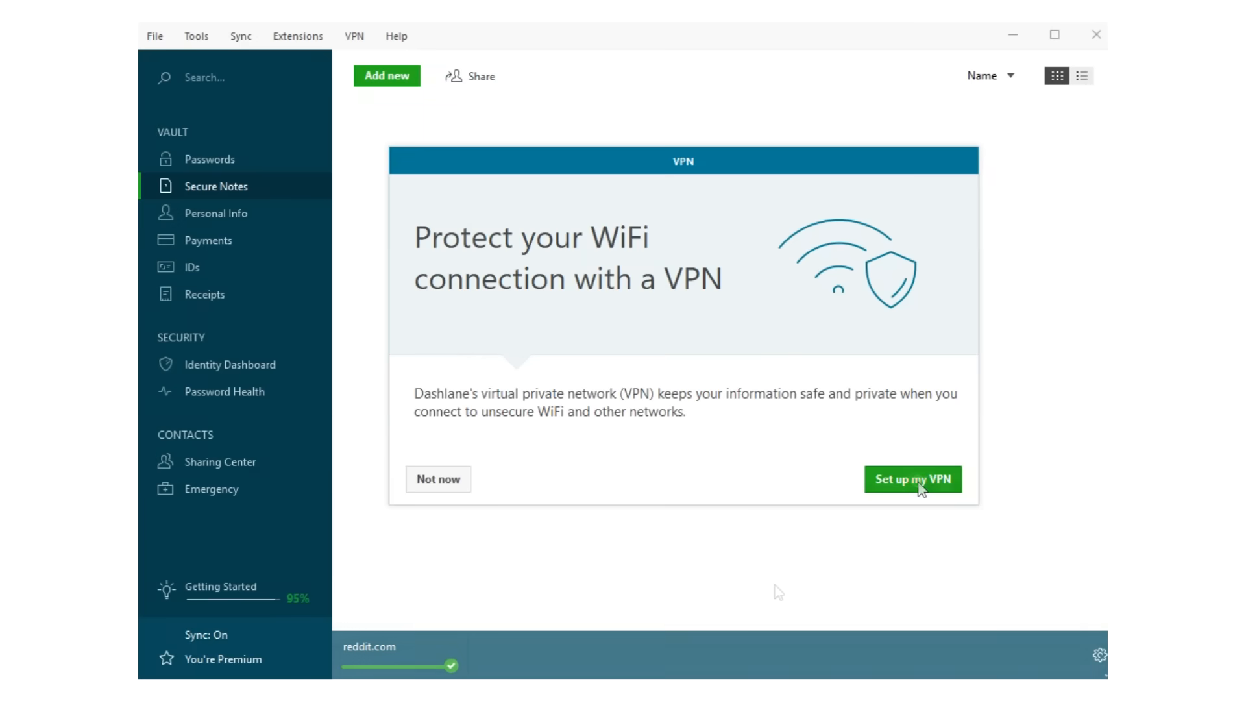
click(914, 479)
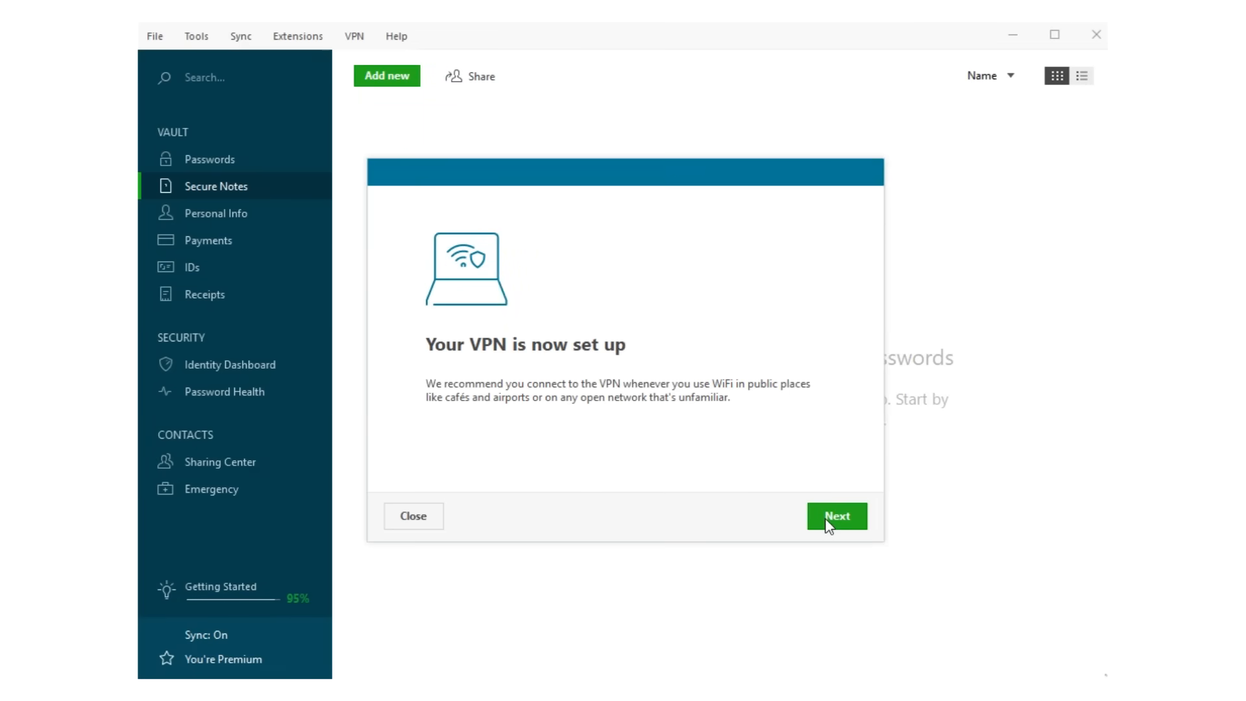